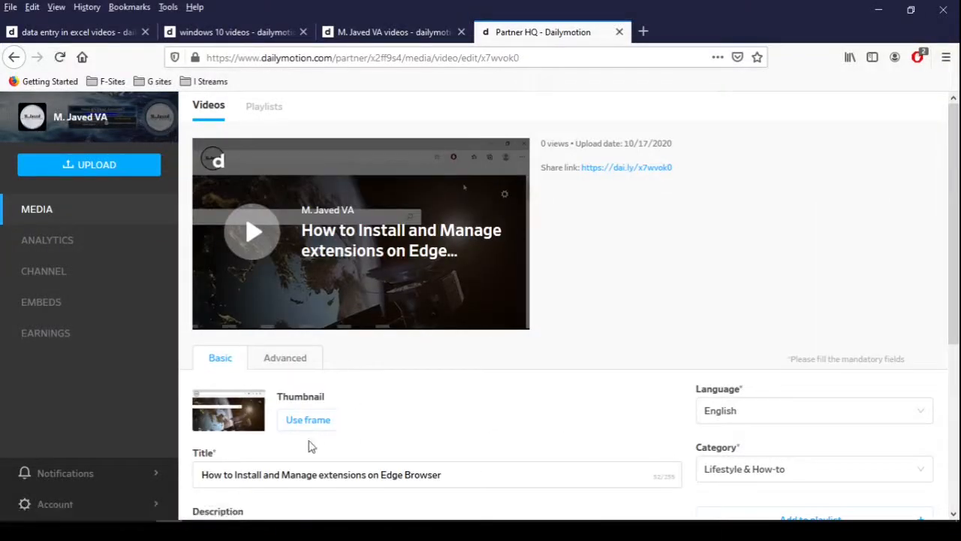
Step: Play and stop the video preview, then go to the channel page
left_click(252, 230)
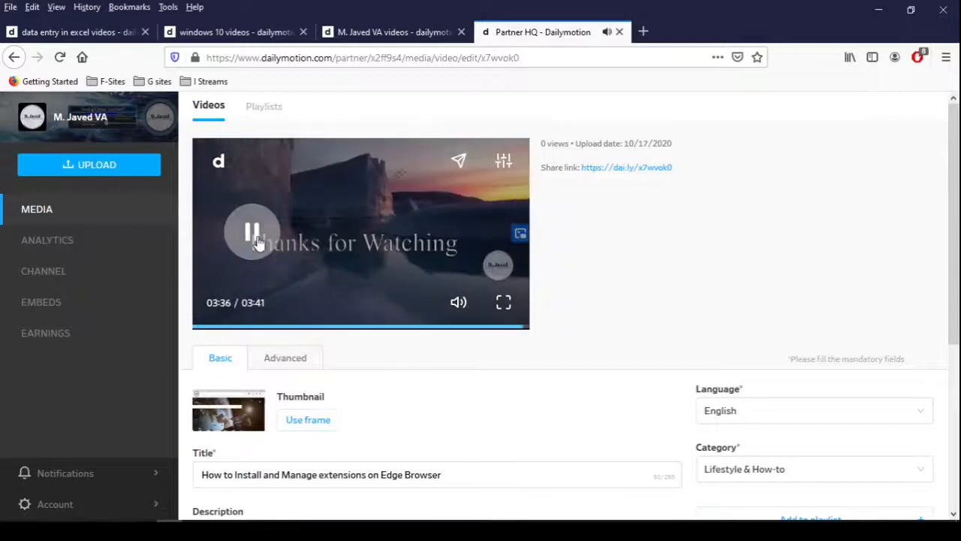
left_click(308, 419)
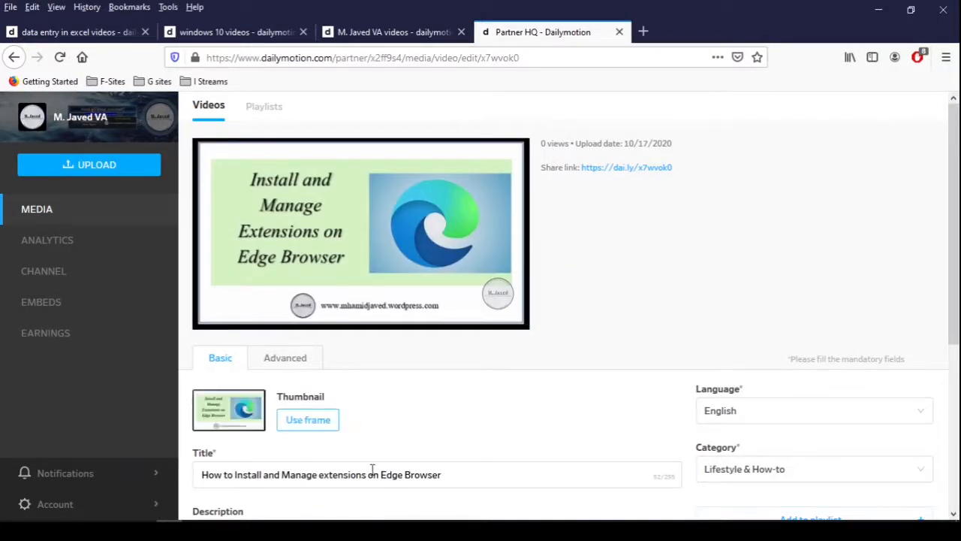
left_click(391, 31)
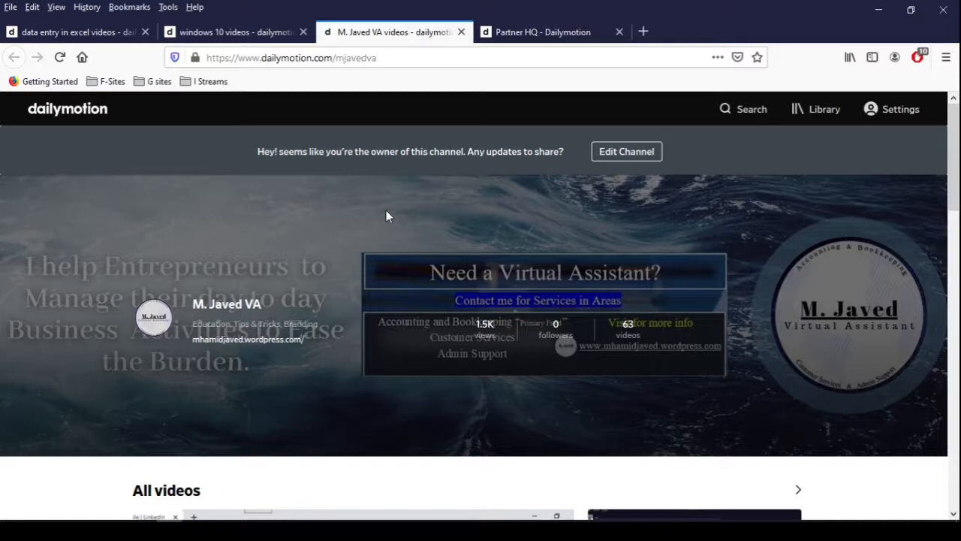
mouse_move(276, 213)
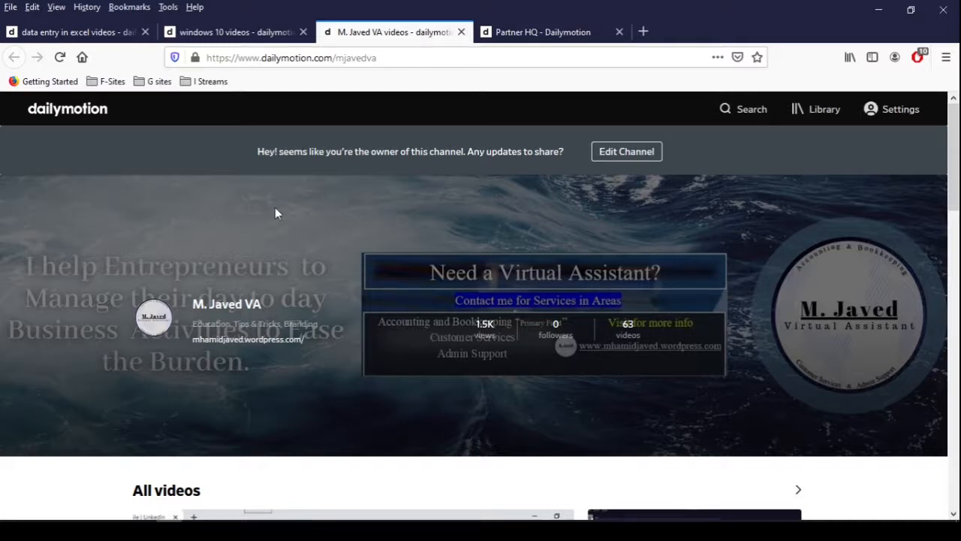
left_click(75, 31)
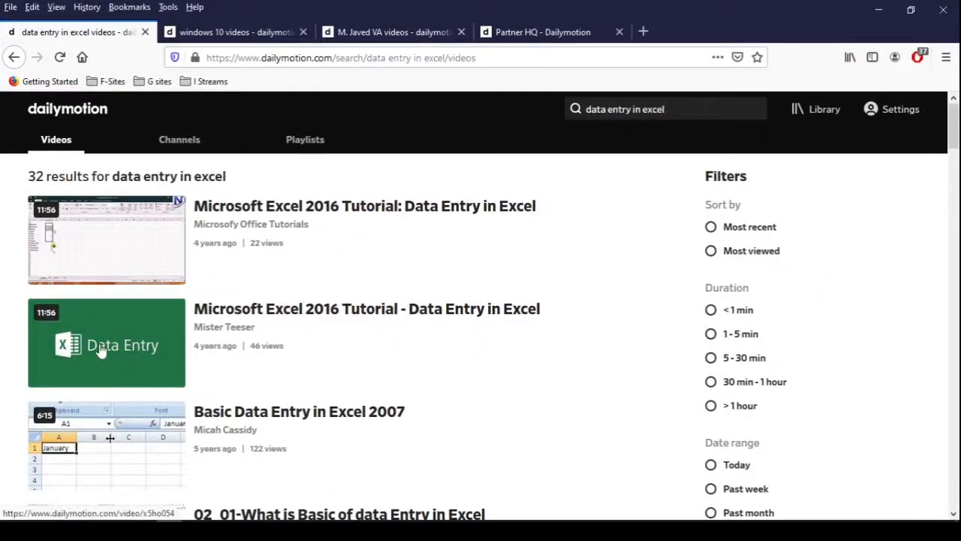
mouse_move(75, 356)
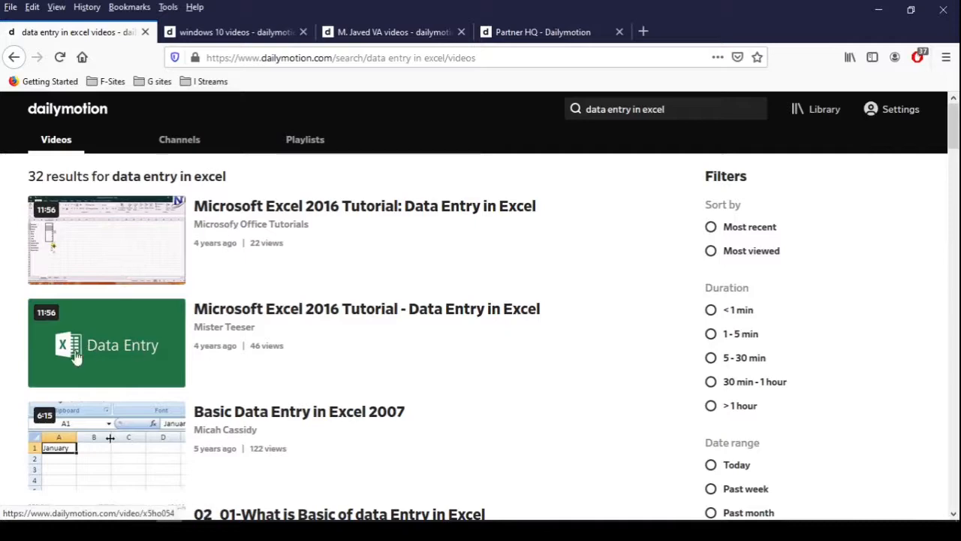
scroll("down", 3)
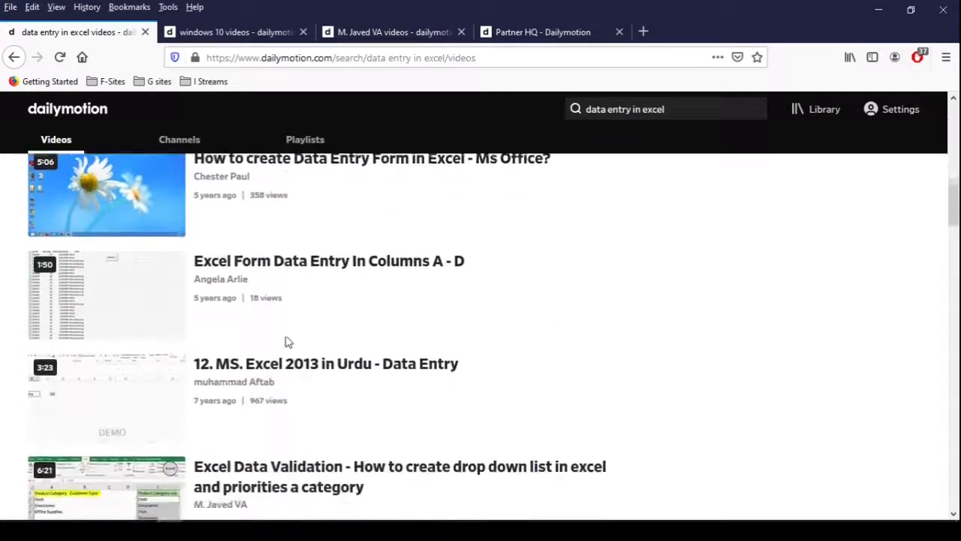
scroll("down", 3)
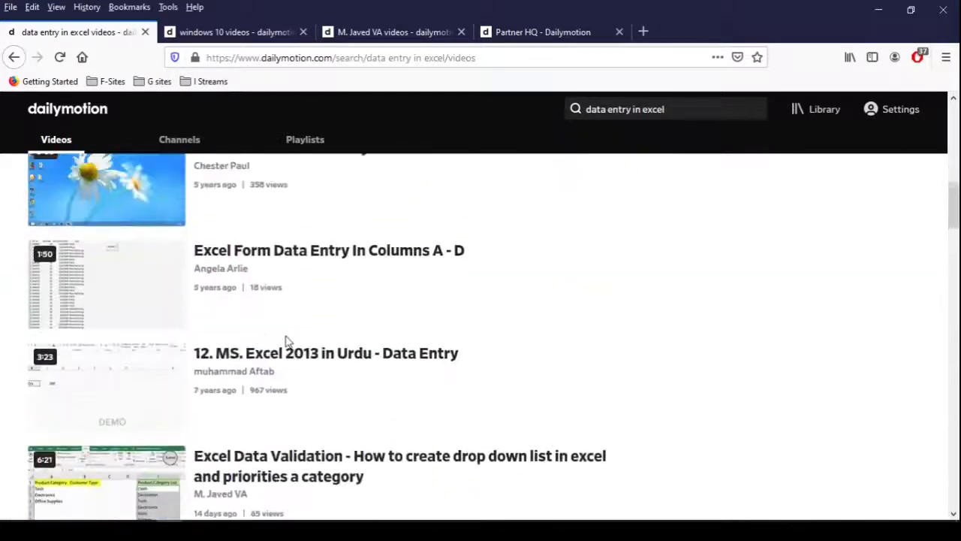
left_click(390, 31)
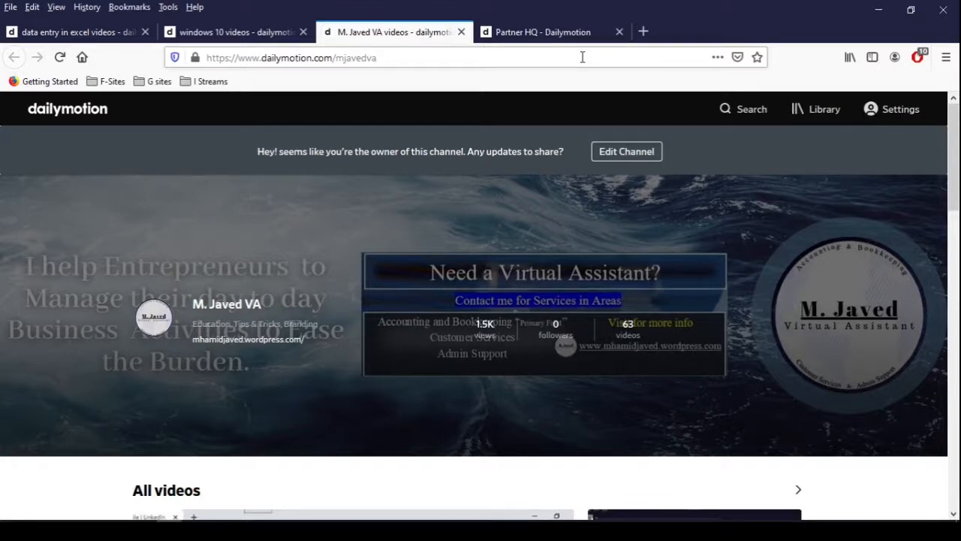
Step: Preview the Thanks for Watching outro in the Shotcut project
left_click(548, 32)
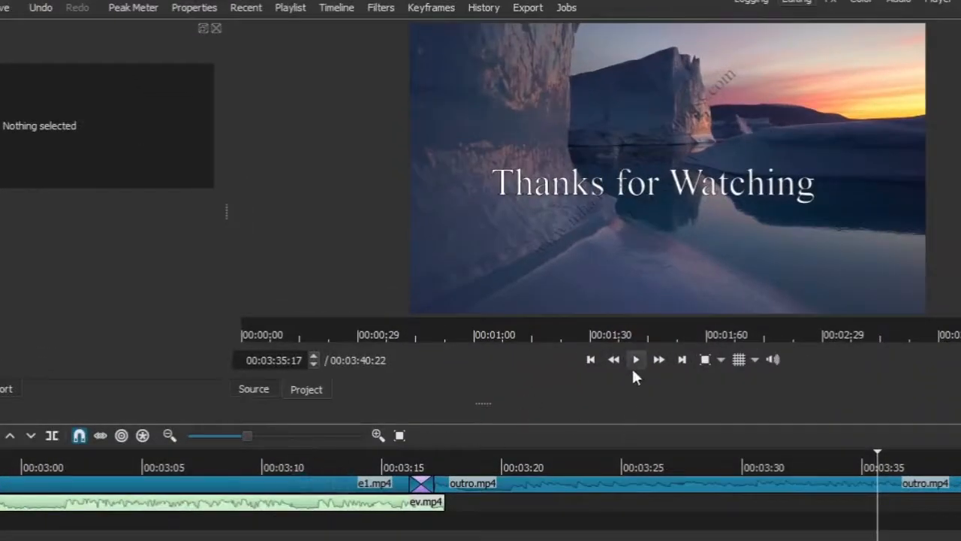
left_click(636, 359)
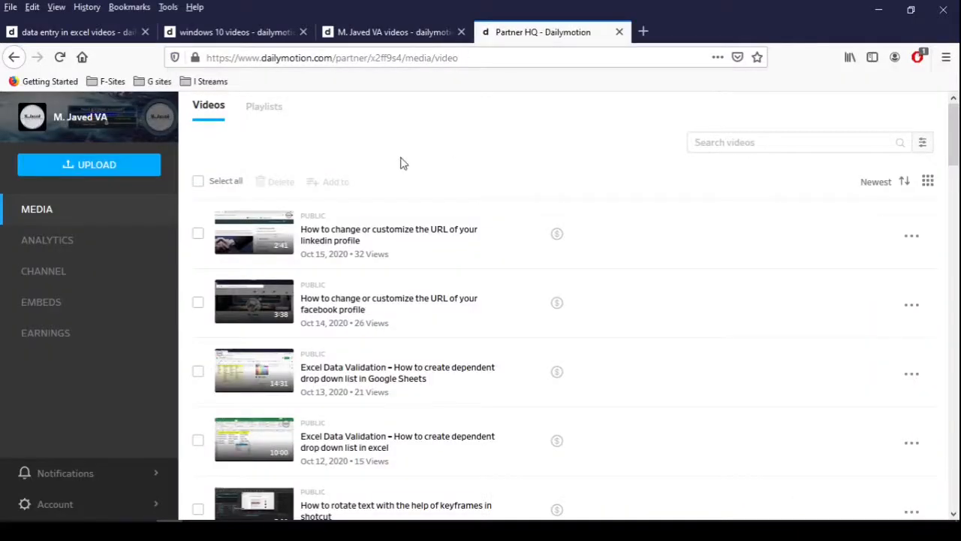
mouse_move(117, 173)
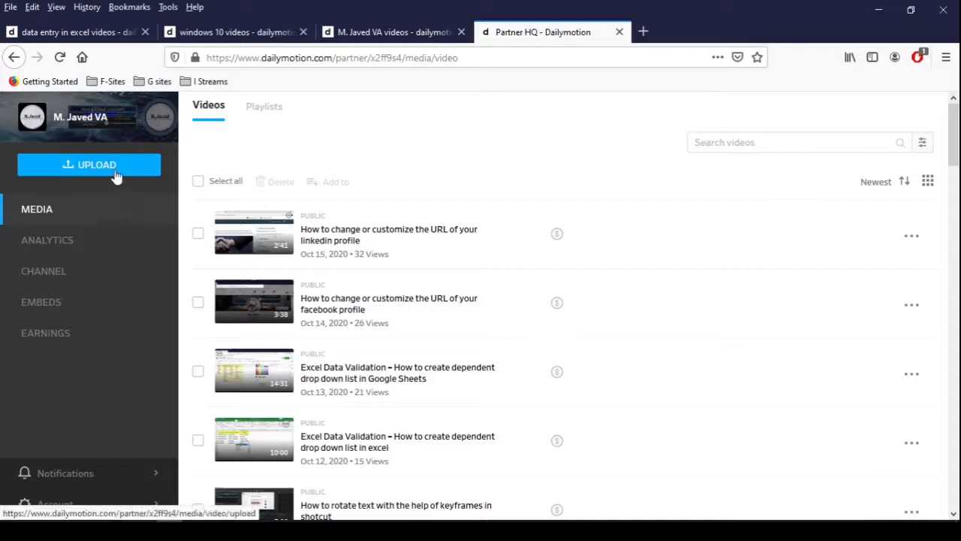
Step: Upload the Edge extensions video with its title pasted as description, then publish
left_click(89, 164)
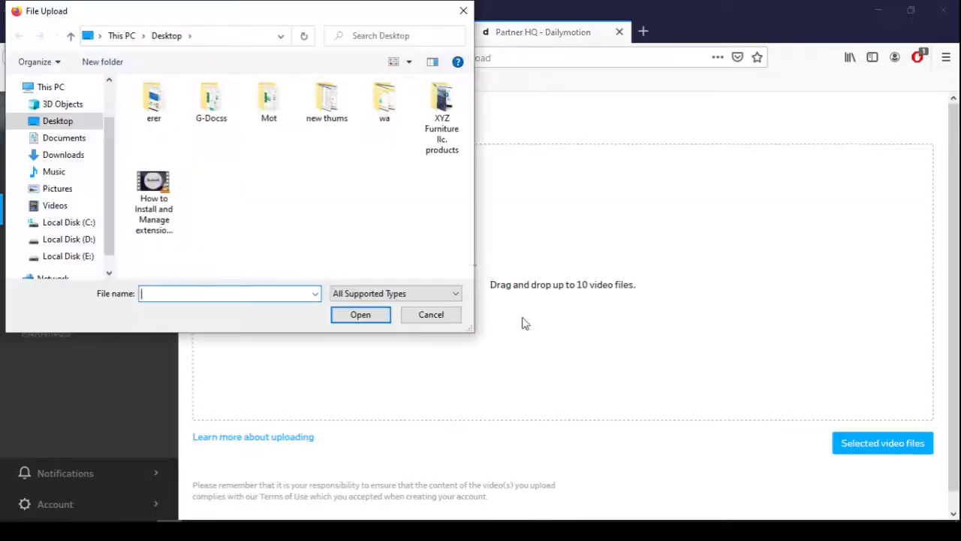
left_click(430, 315)
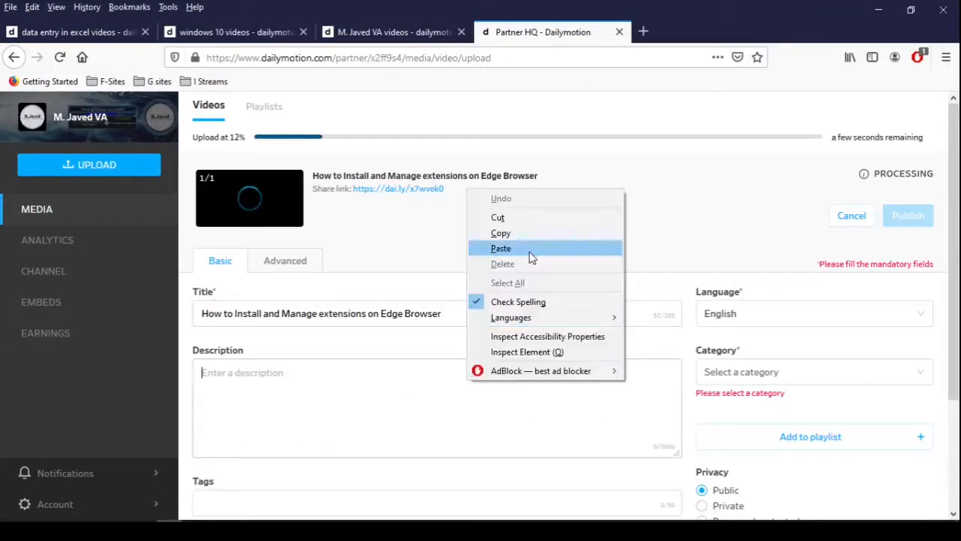
left_click(500, 248)
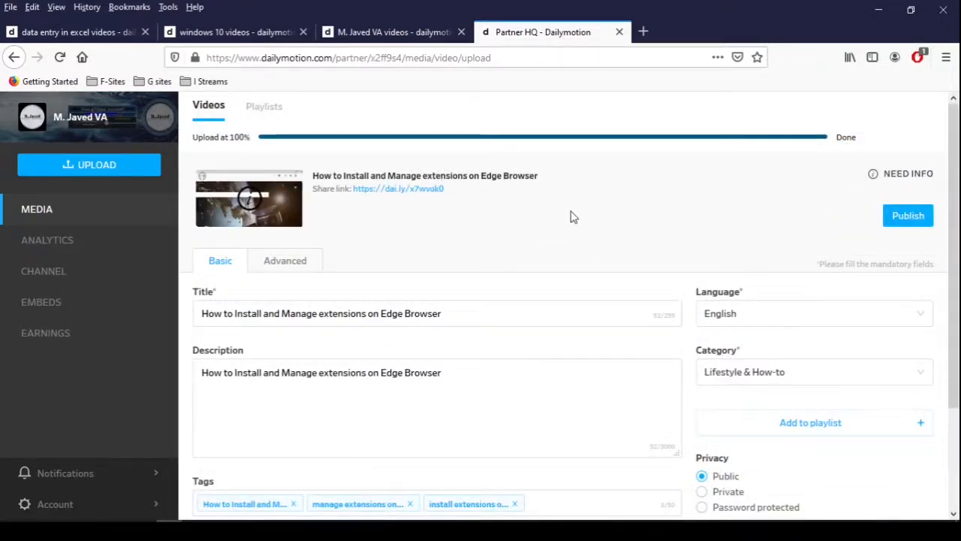
mouse_move(817, 201)
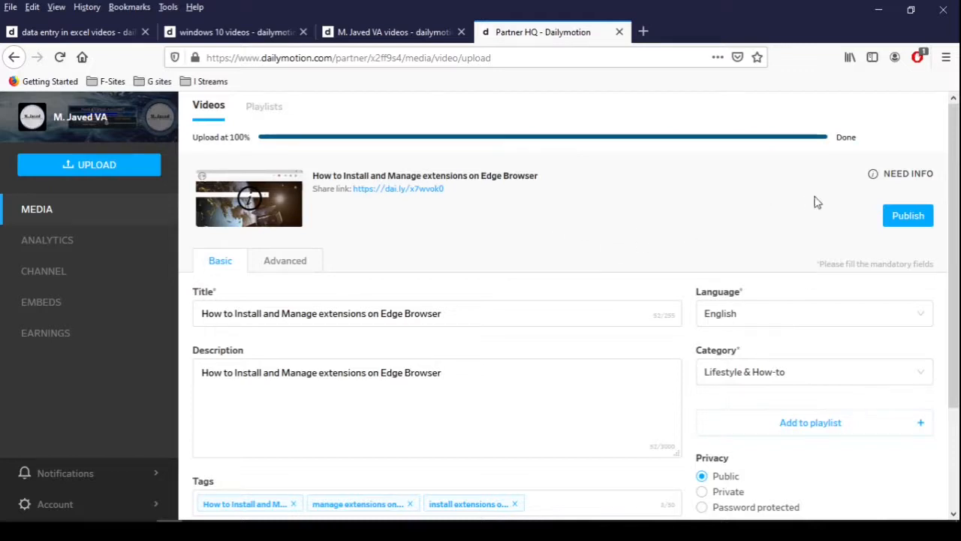
left_click(907, 215)
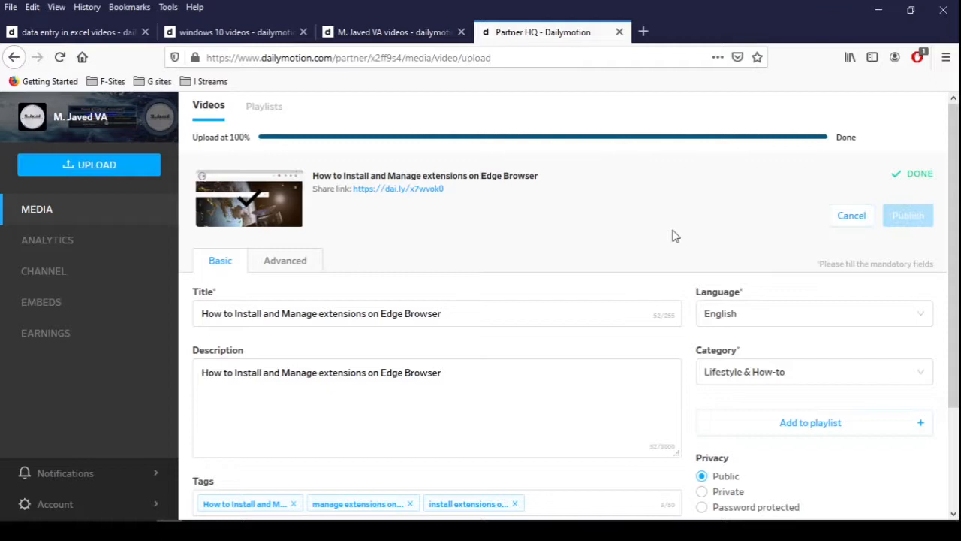
mouse_move(581, 227)
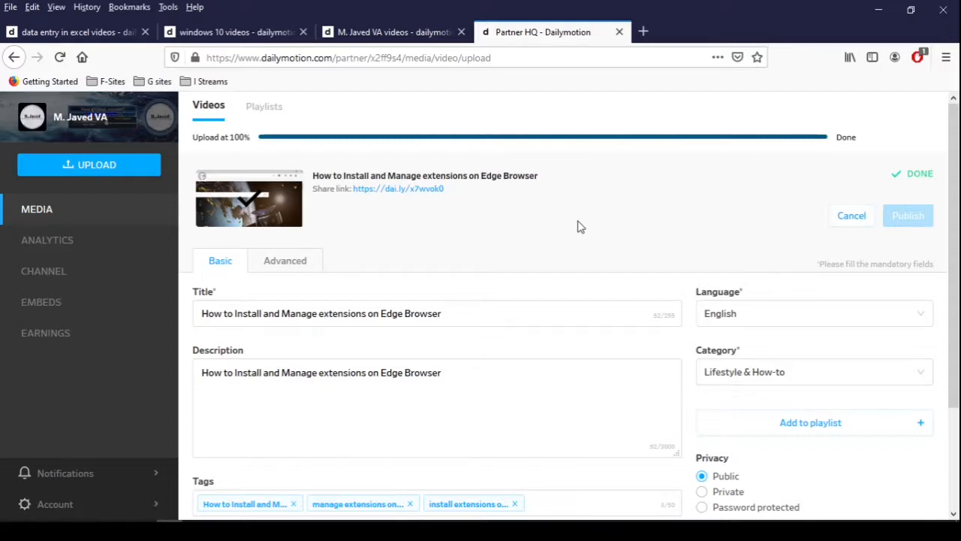
mouse_move(44, 212)
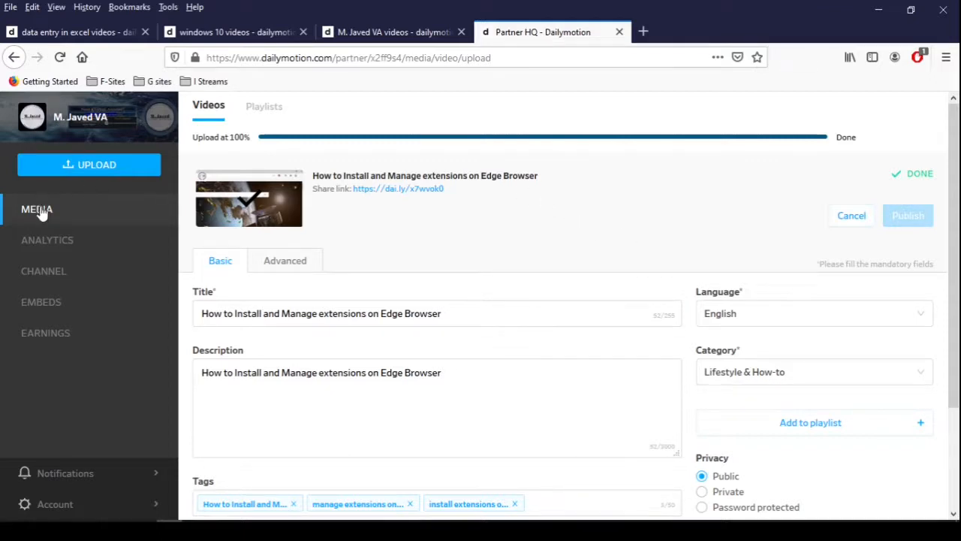
Step: Open the Edge extensions video's edit page from the Media list
left_click(36, 209)
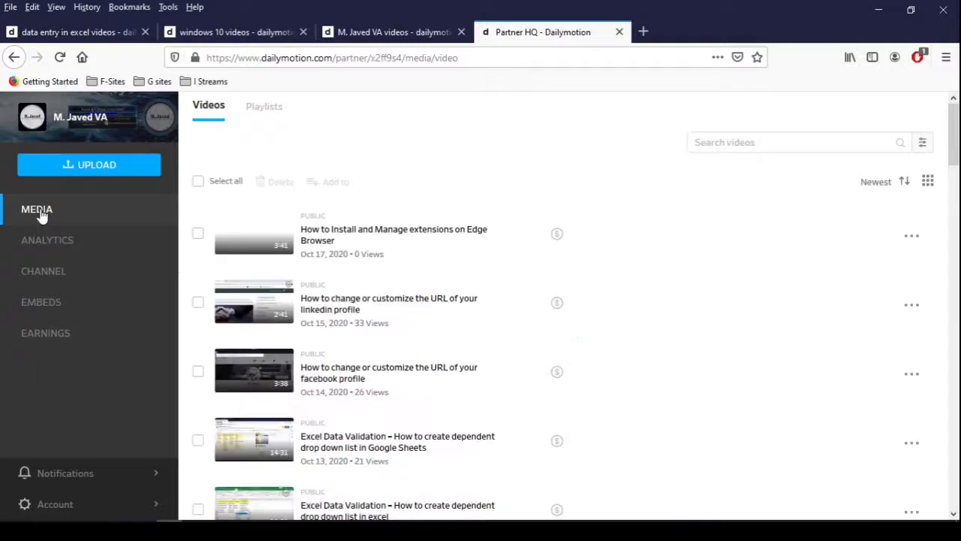
mouse_move(267, 248)
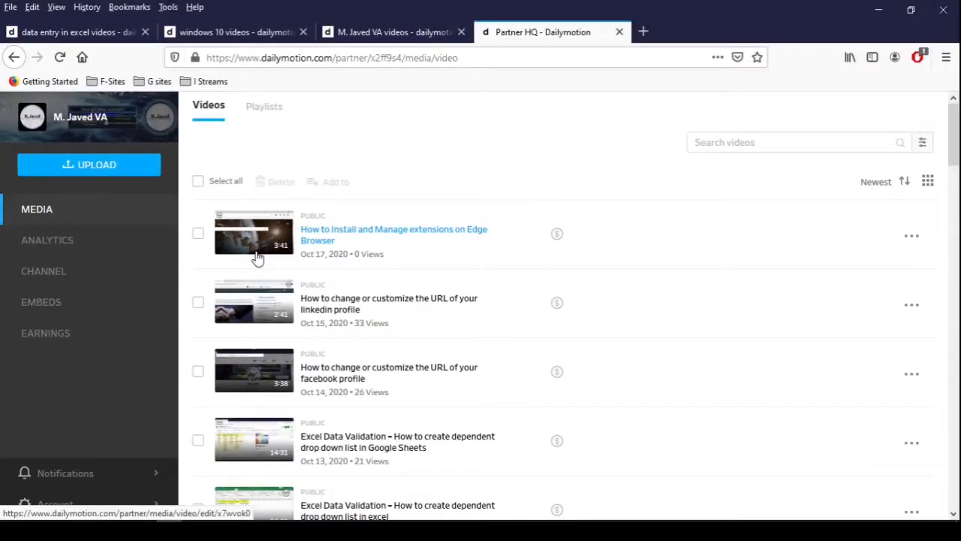
mouse_move(796, 268)
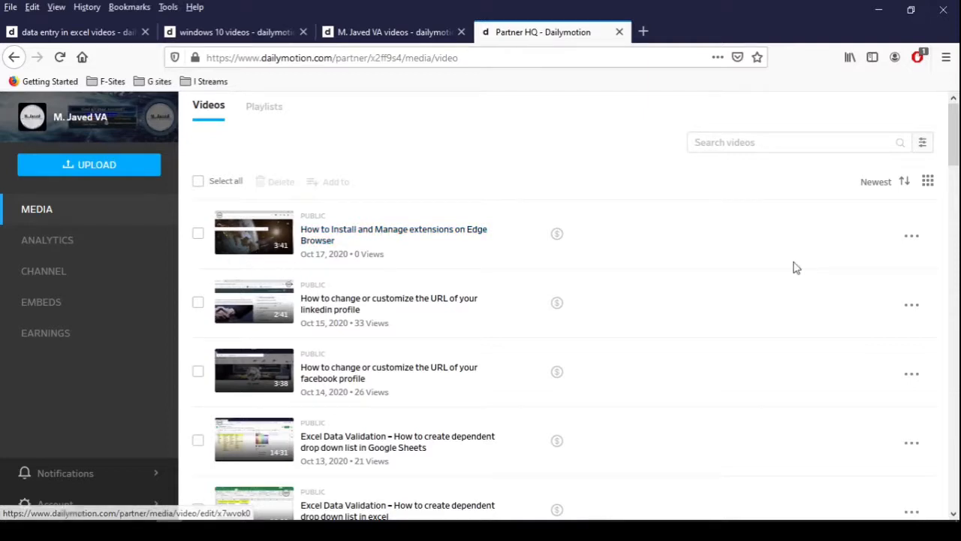
left_click(911, 235)
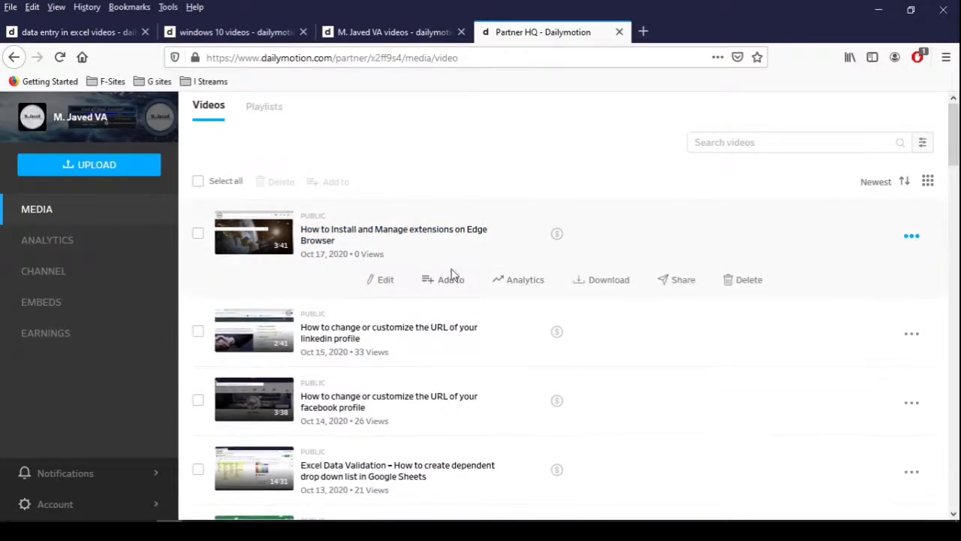
left_click(380, 279)
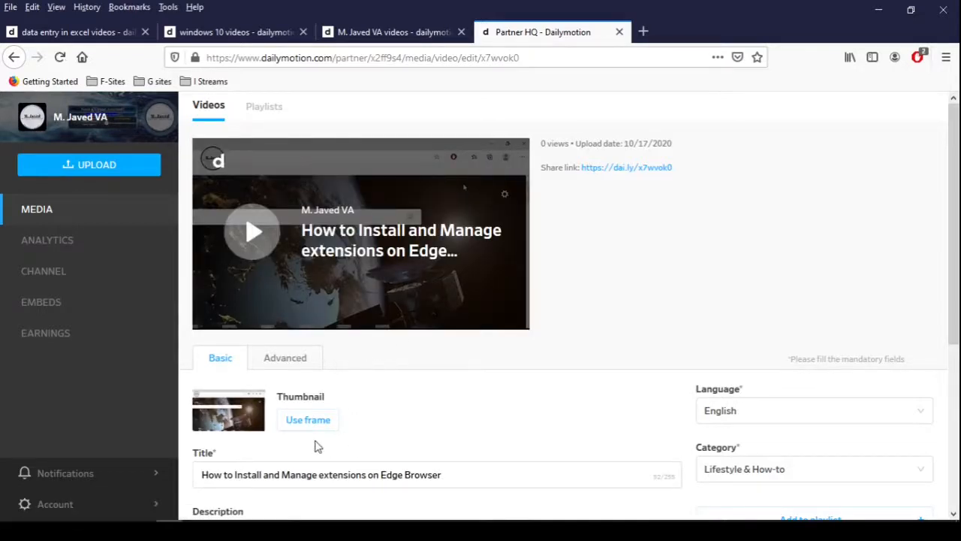
mouse_move(314, 430)
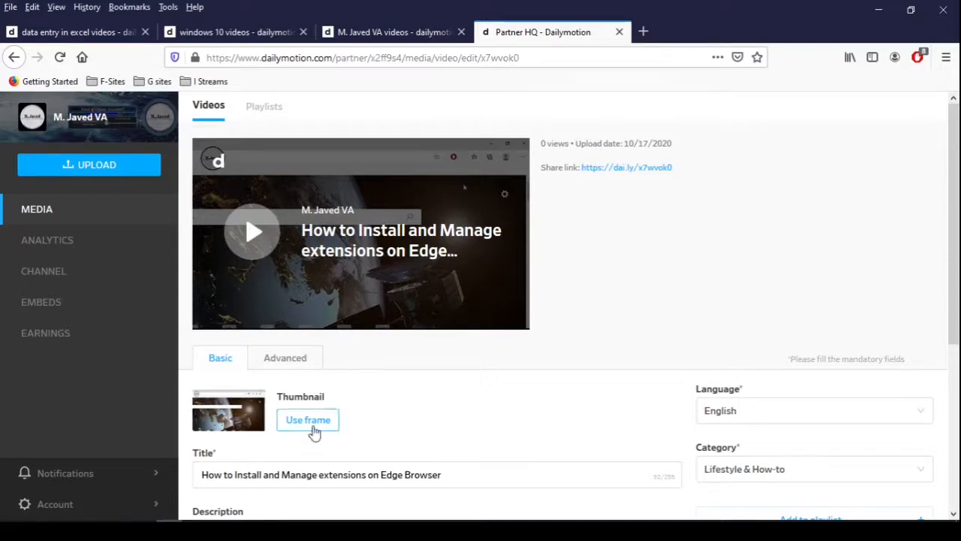
Step: Use the title-card frame as thumbnail and return to the Media list
left_click(252, 232)
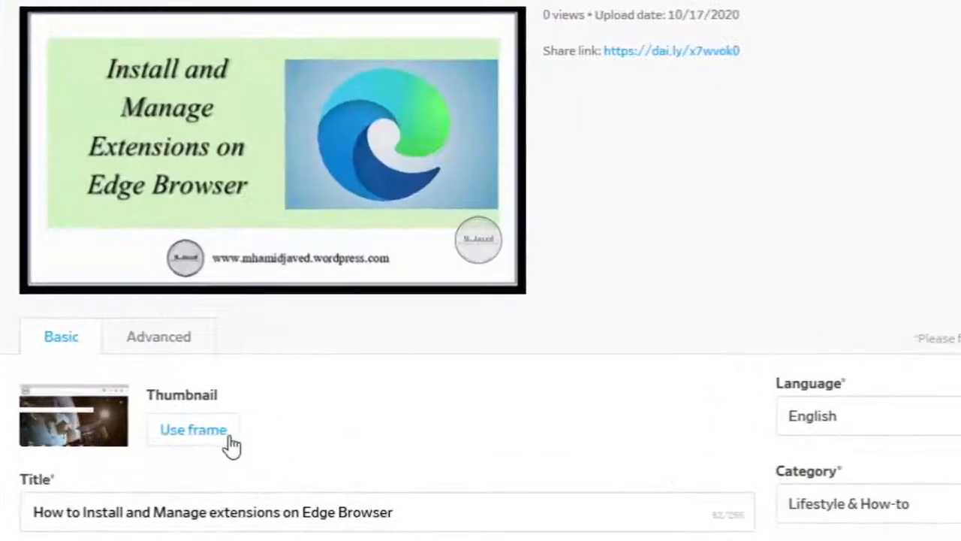
left_click(193, 430)
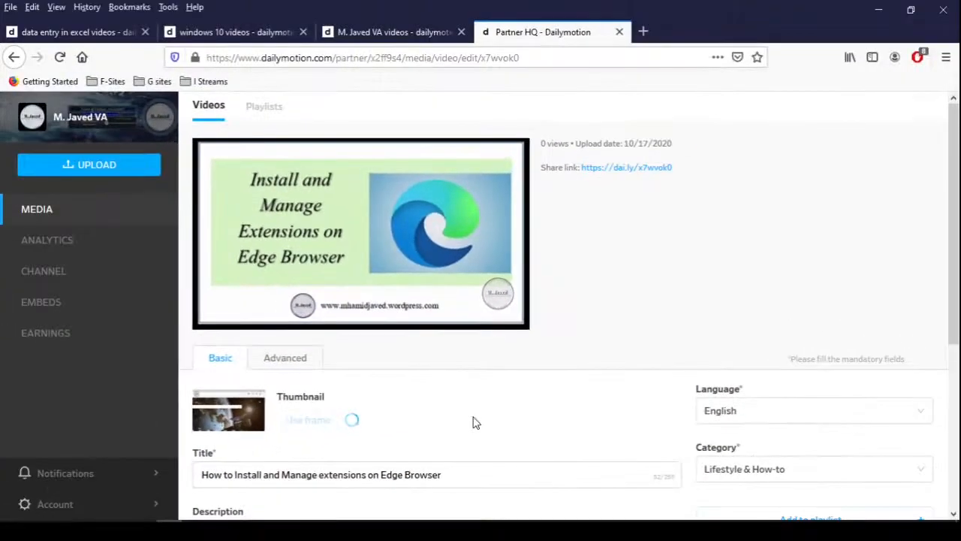
mouse_move(501, 423)
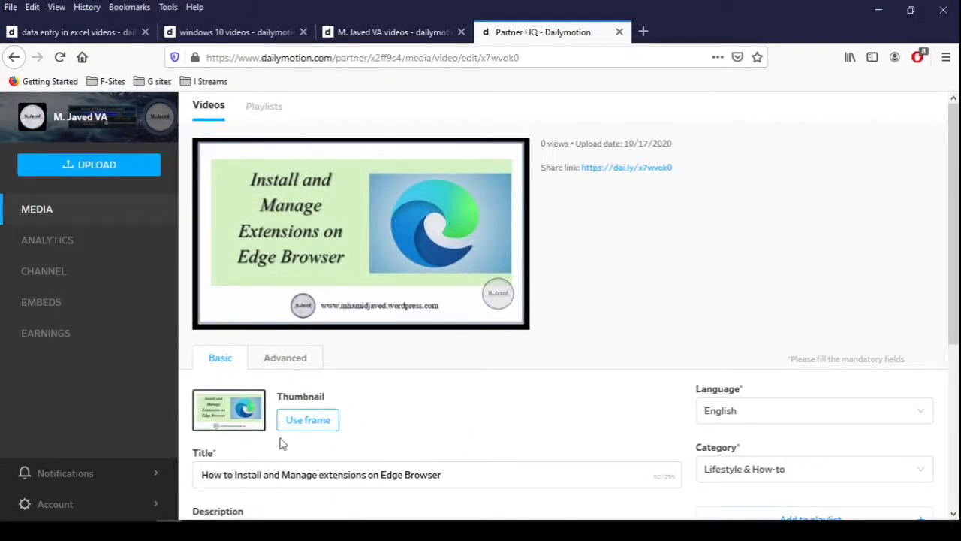
scroll("down", 3)
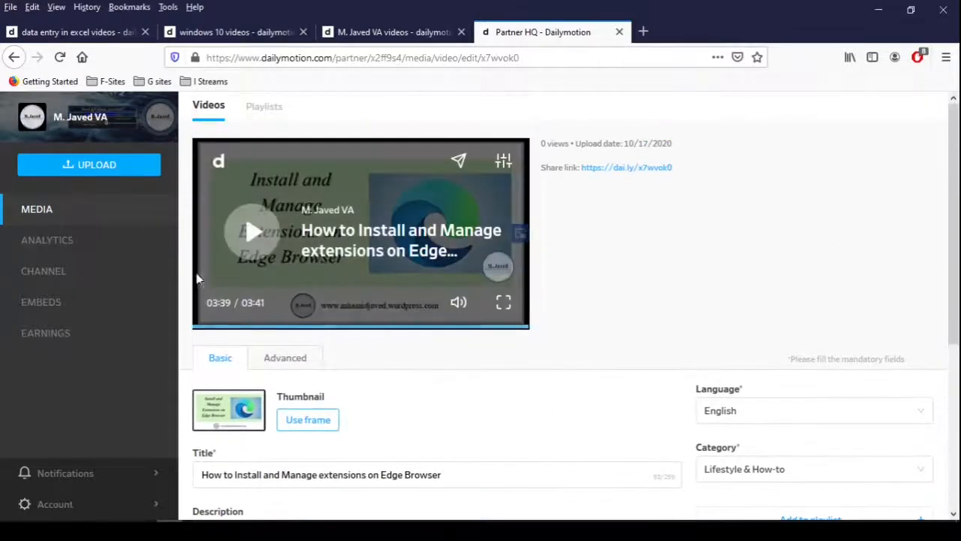
left_click(37, 209)
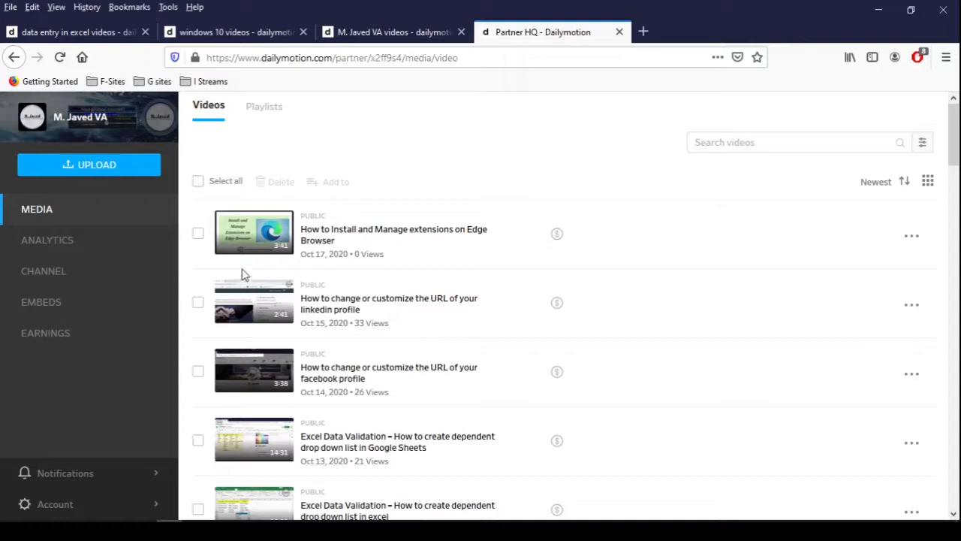
mouse_move(269, 275)
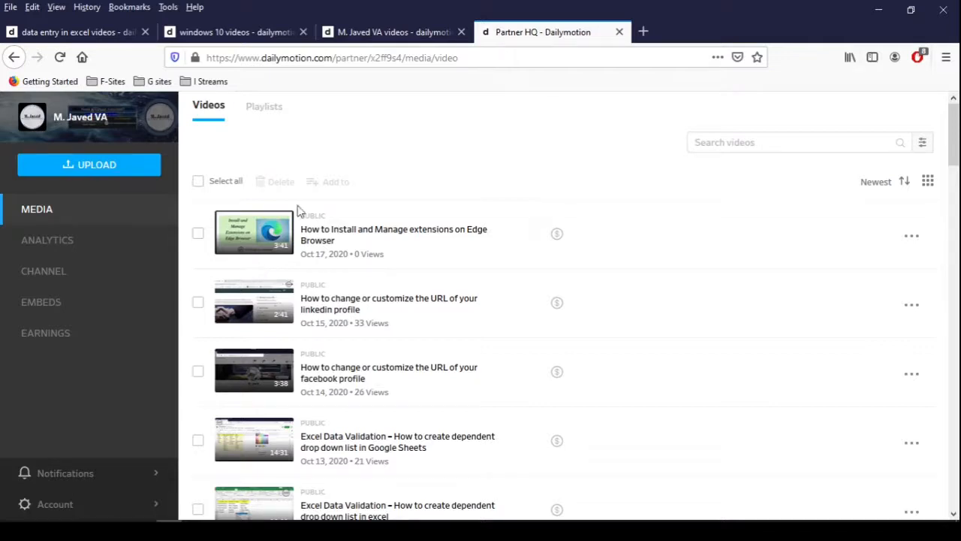
Step: Switch to the M. Javed VA public channel page
left_click(390, 31)
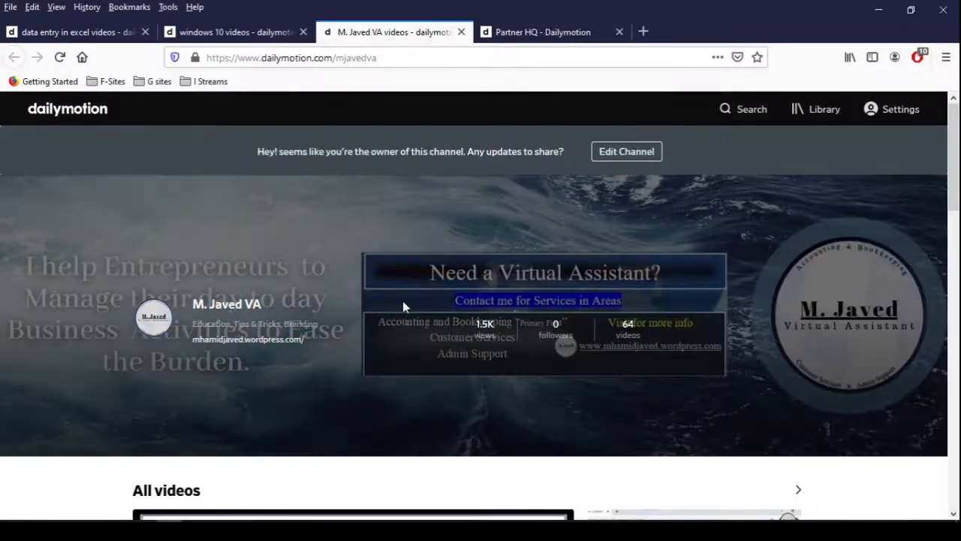
Step: Scroll the channel page down to All videos
scroll("down", 3)
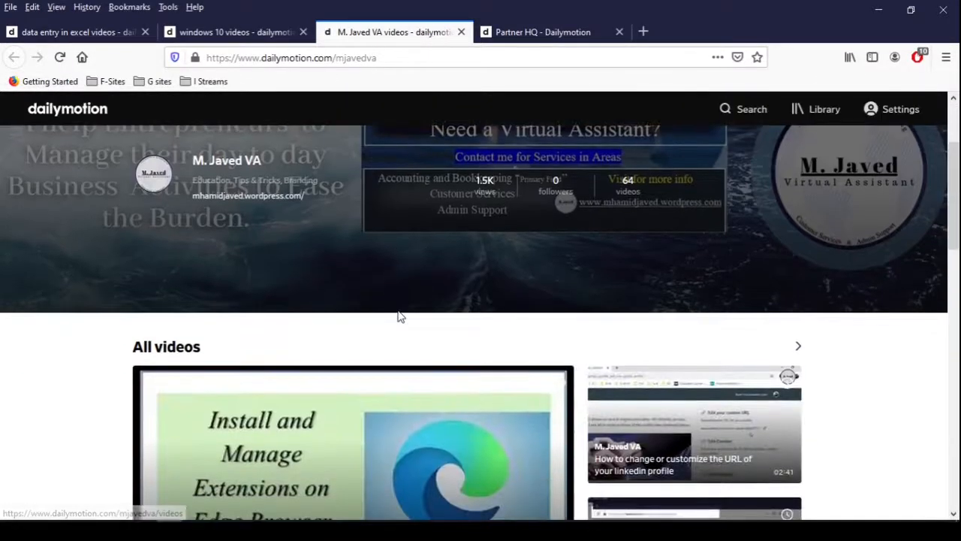
scroll("down", 3)
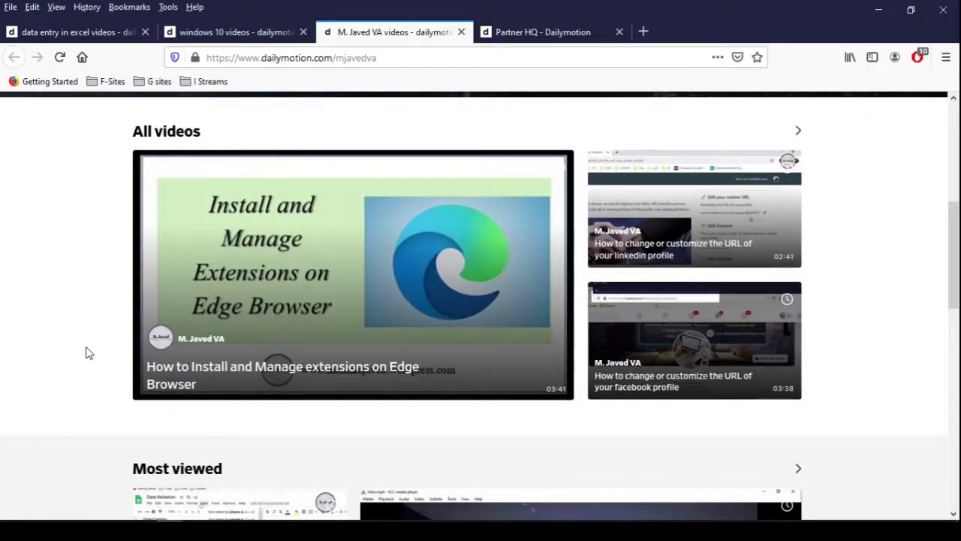
mouse_move(273, 266)
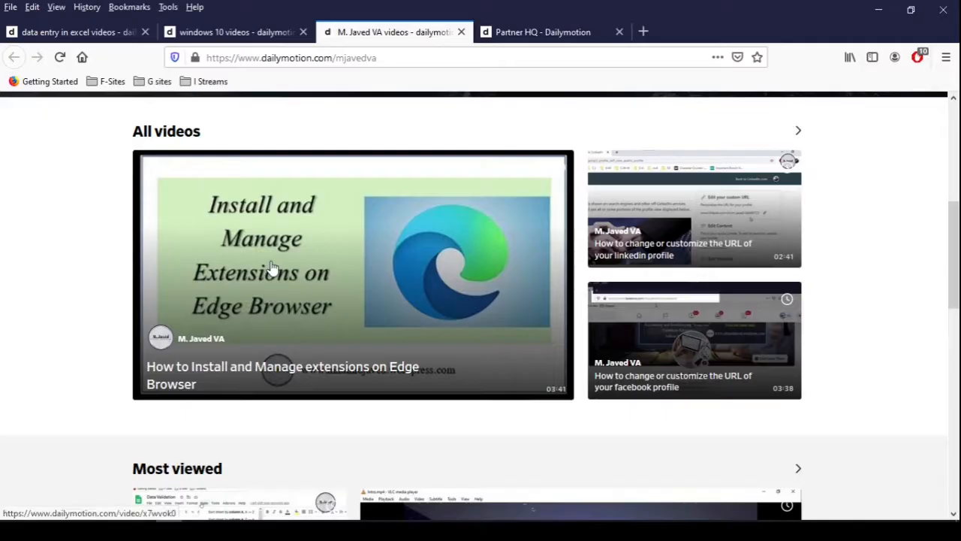